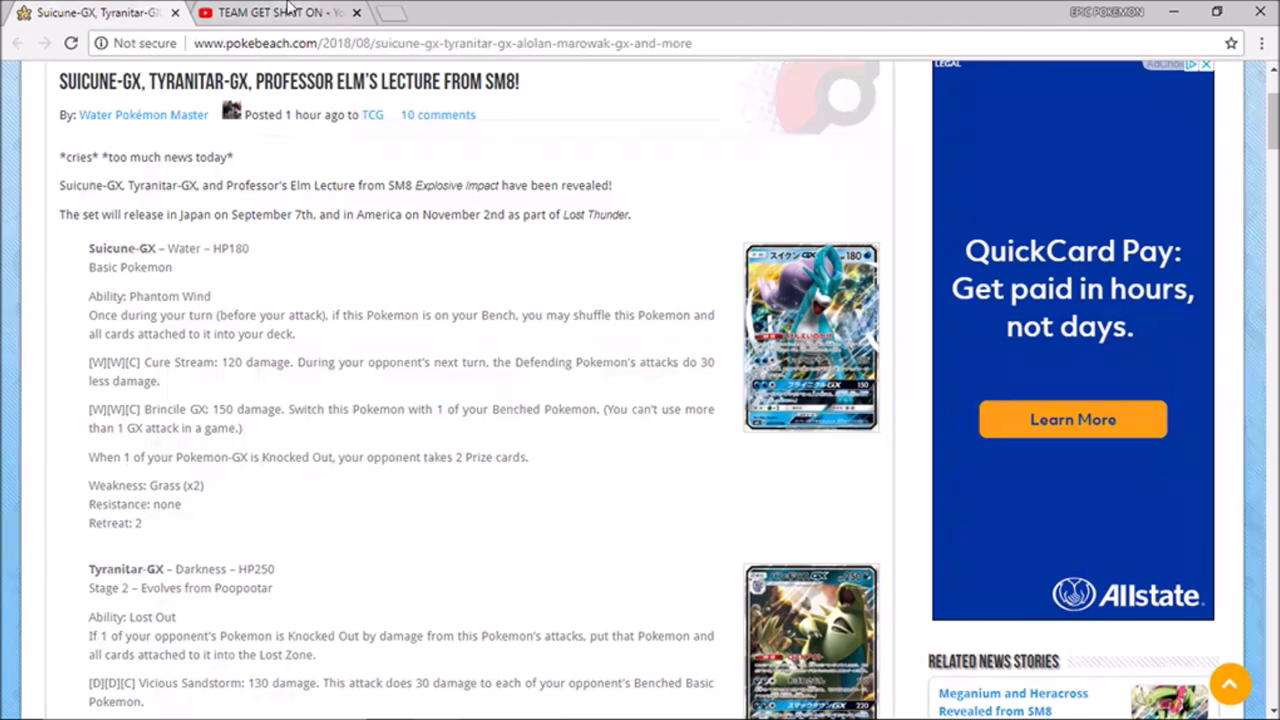
- Switch to the YouTube tab showing the TEAM GET SHPIT ON channel home
{"action": "left_click", "coordinate": [270, 12]}
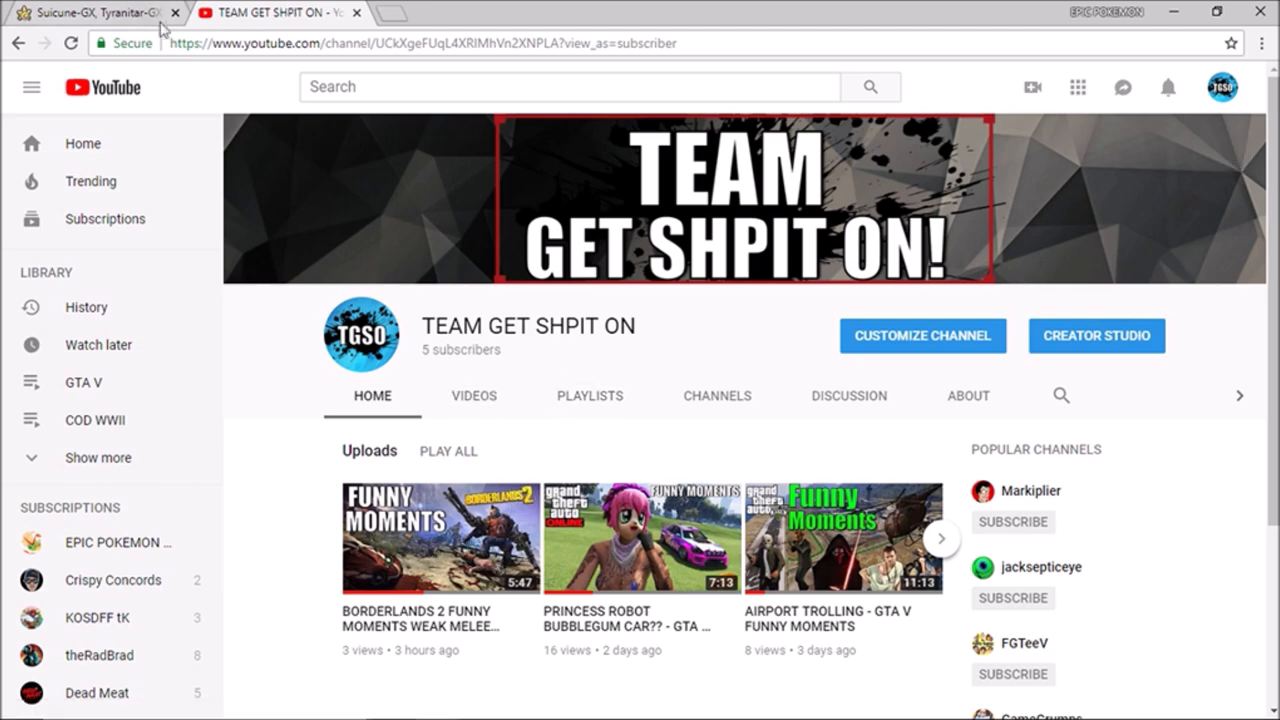
- Return to the PokeBeach article and enlarge the Suicune-GX card image
{"action": "left_click", "coordinate": [90, 12]}
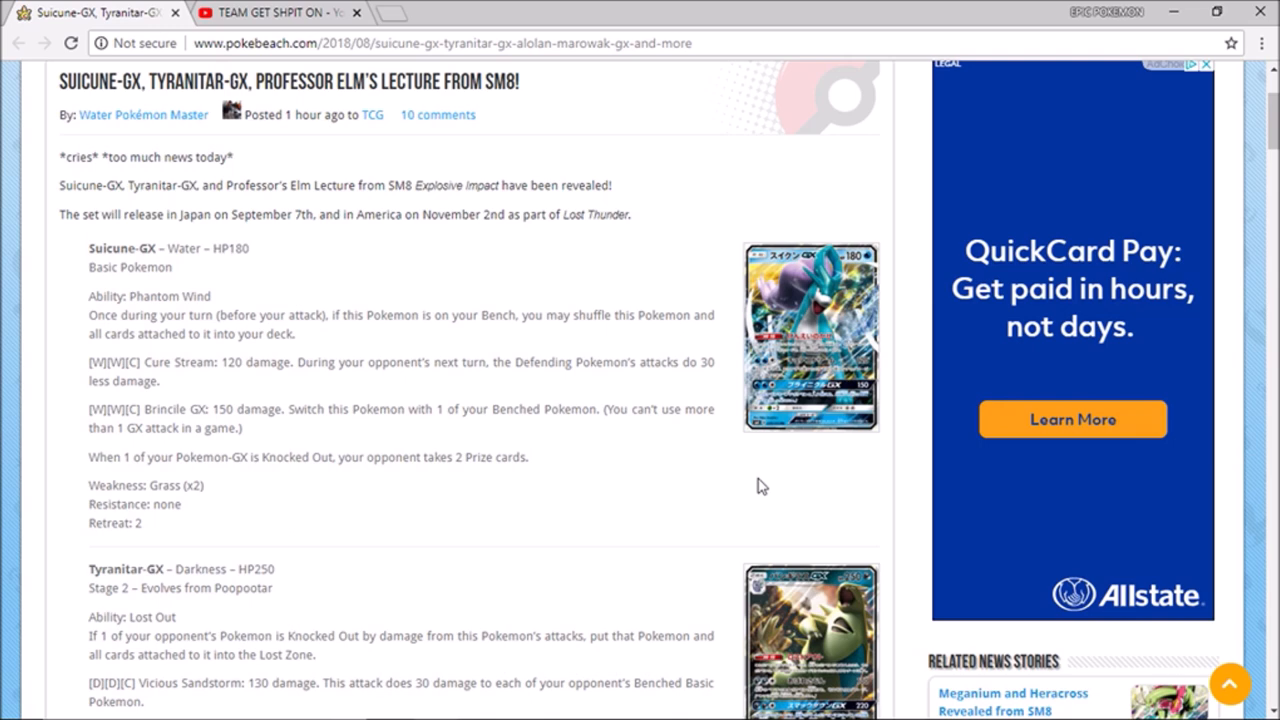
{"action": "left_click", "coordinate": [810, 336]}
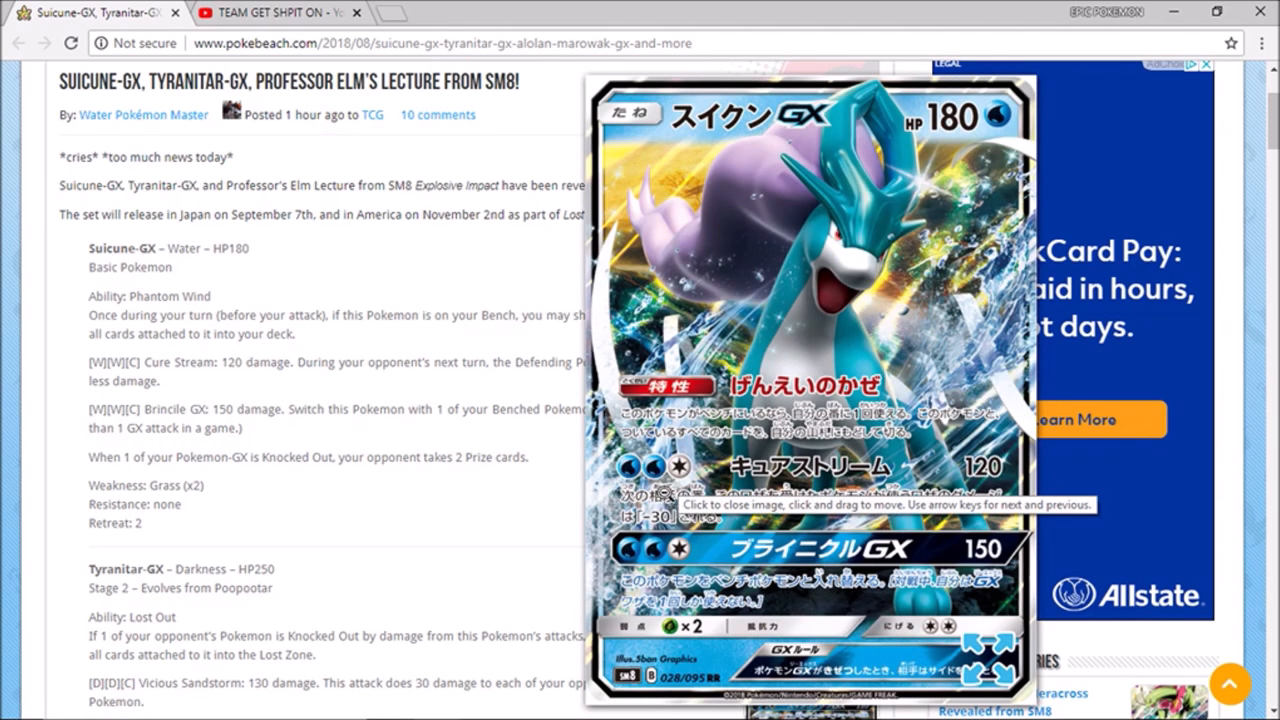
{"action": "mouse_move", "coordinate": [722, 508]}
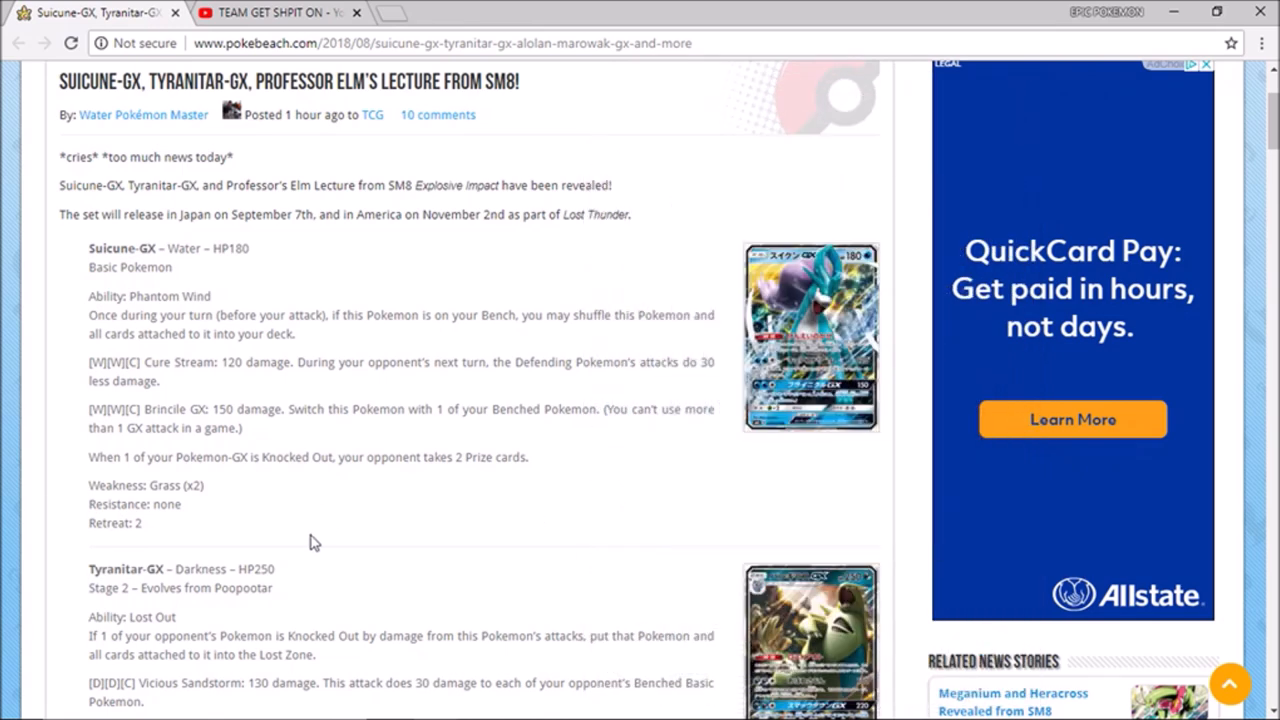
{"action": "mouse_move", "coordinate": [250, 397]}
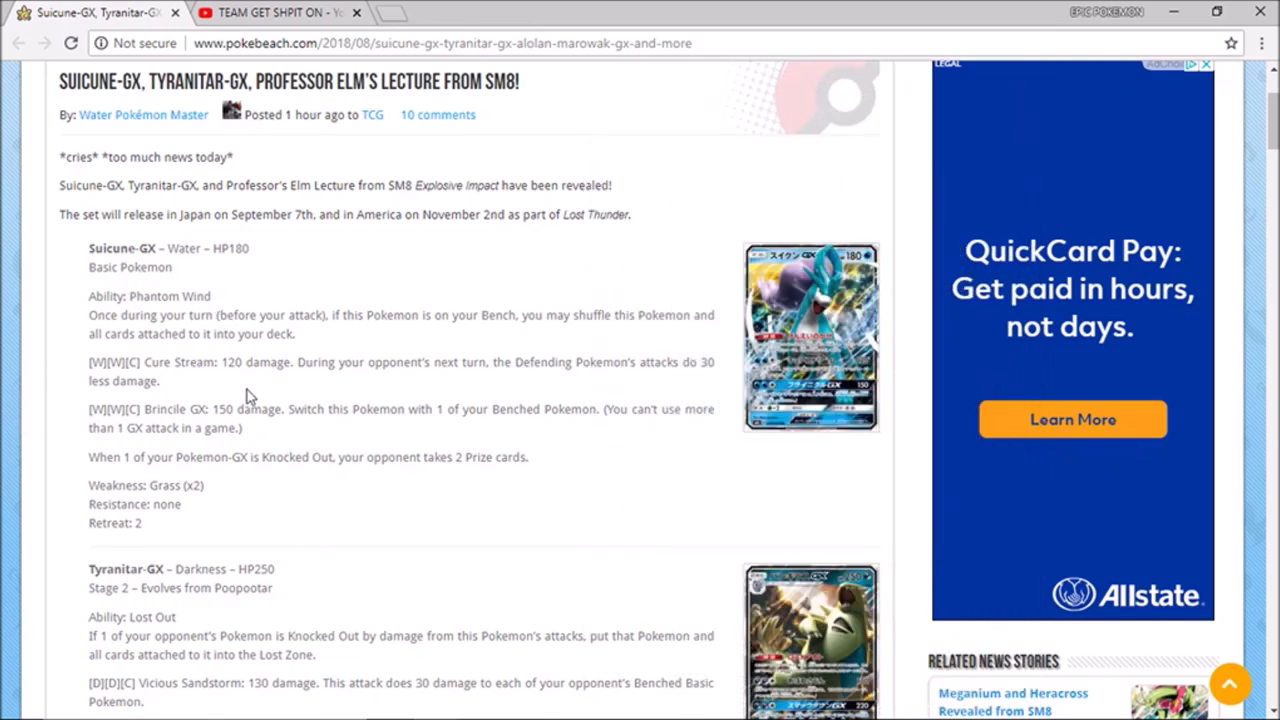
- Scroll down to Tyranitar-GX, enlarge its card image, then continue reading
{"action": "scroll", "scroll_direction": "down", "scroll_amount": 3}
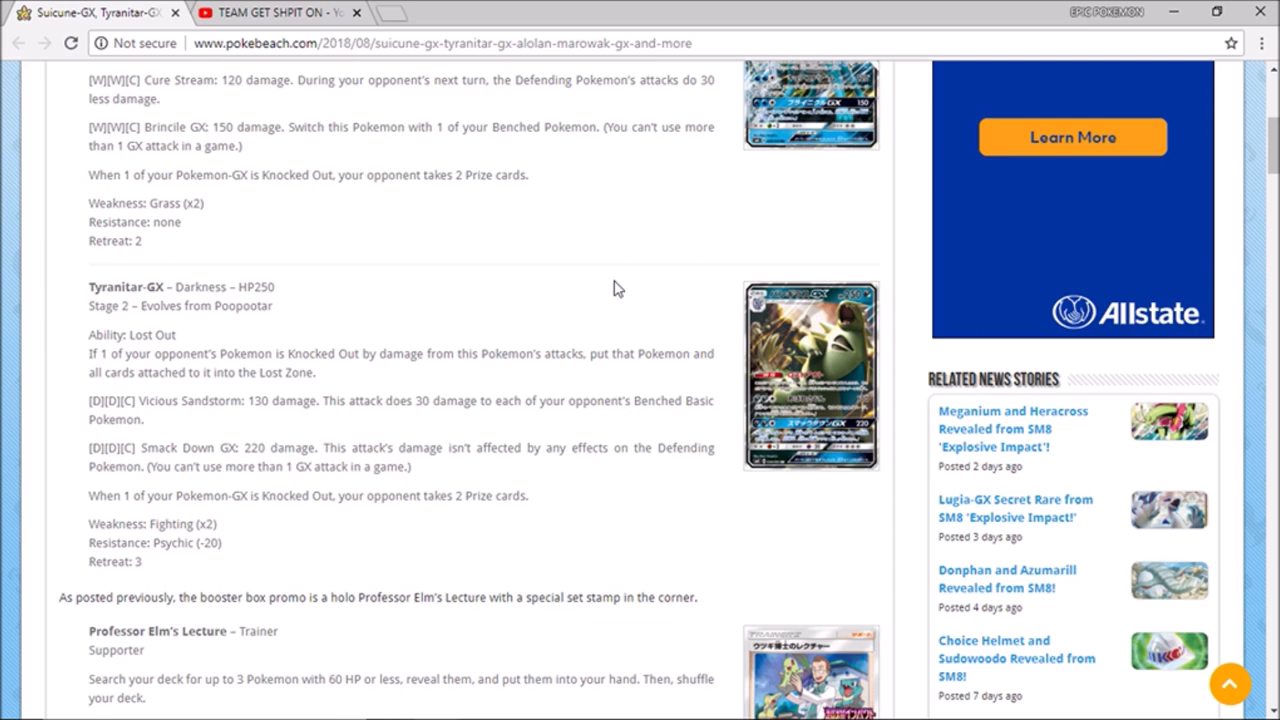
{"action": "mouse_move", "coordinate": [597, 265]}
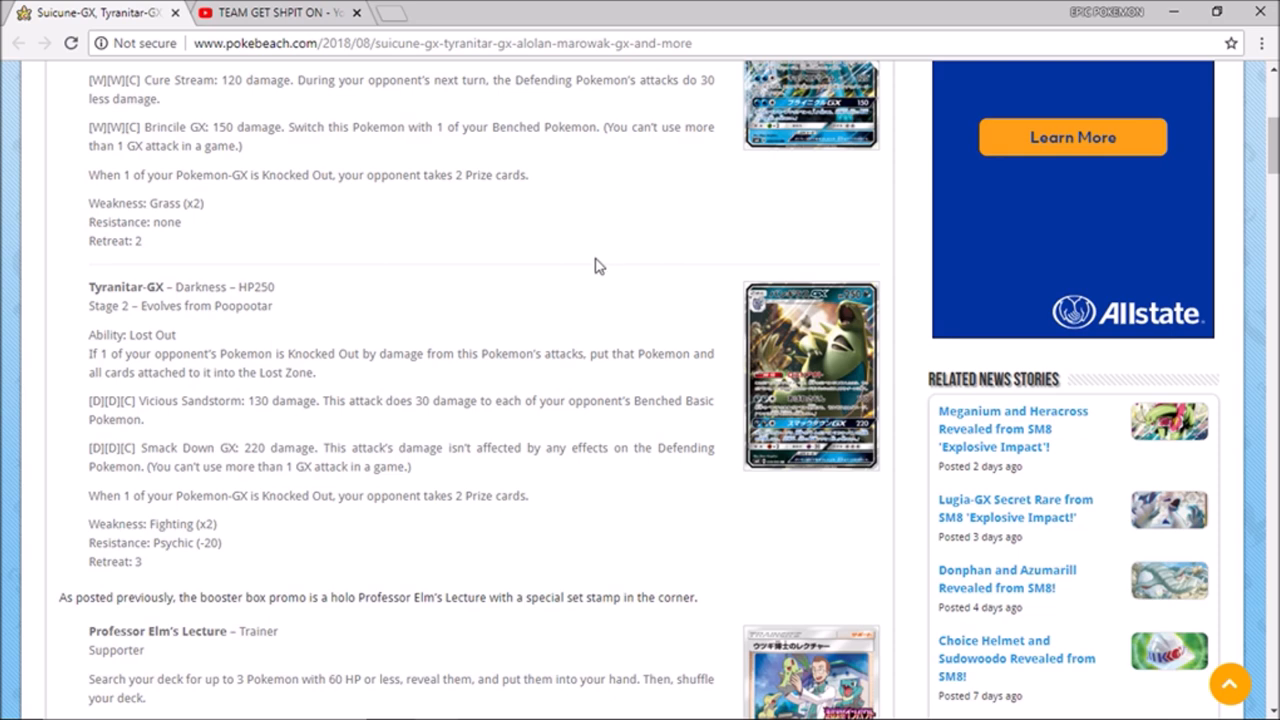
{"action": "scroll", "scroll_direction": "down", "scroll_amount": 3}
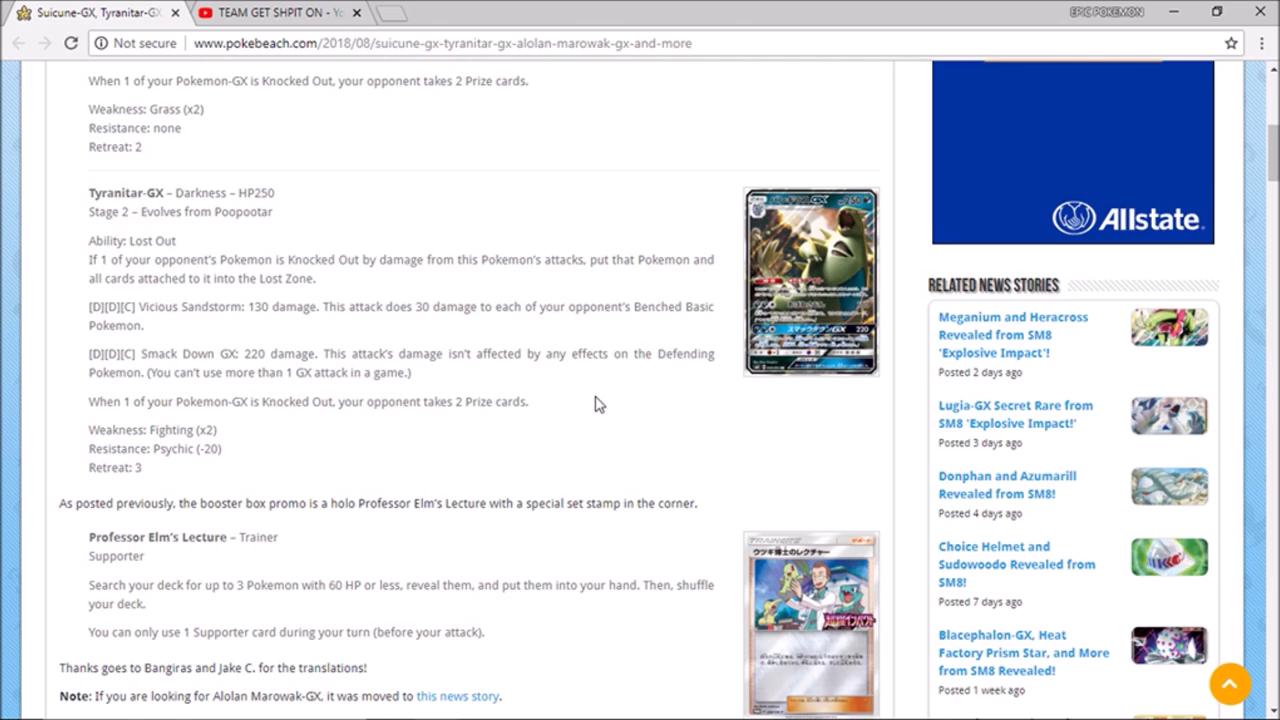
{"action": "left_click", "coordinate": [810, 281]}
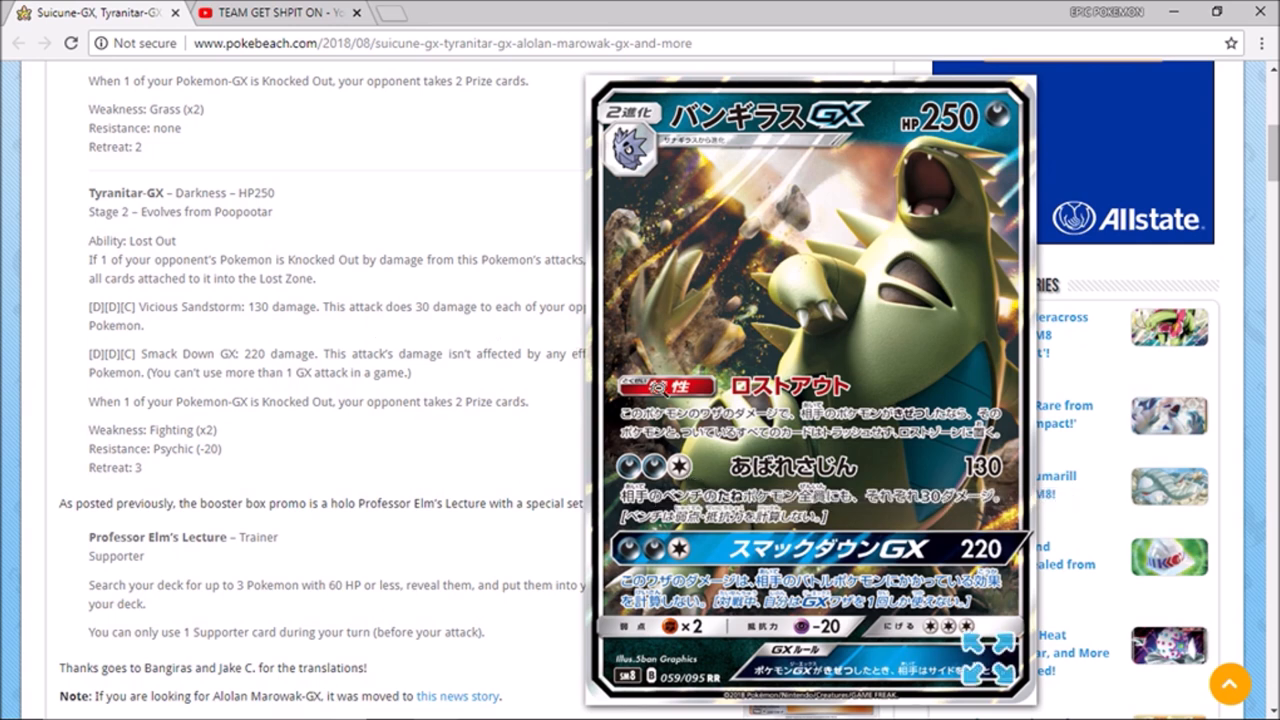
{"action": "mouse_move", "coordinate": [583, 448]}
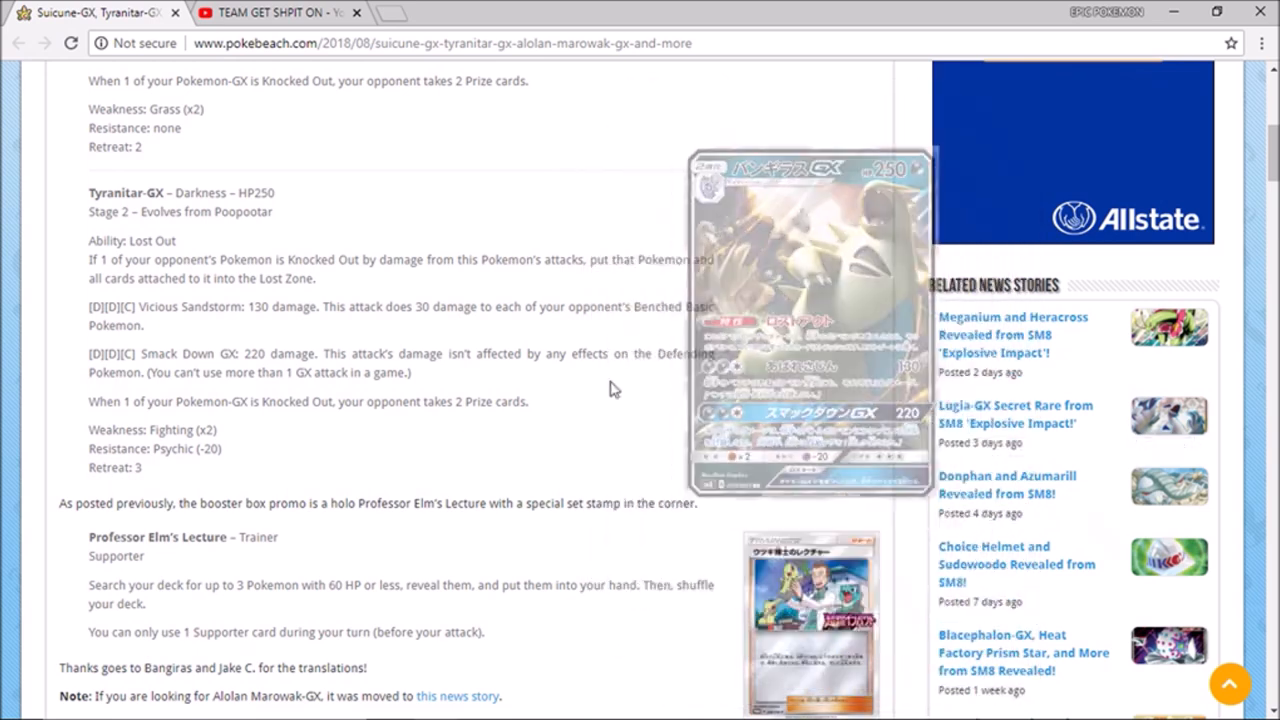
{"action": "scroll", "scroll_direction": "down", "scroll_amount": 3}
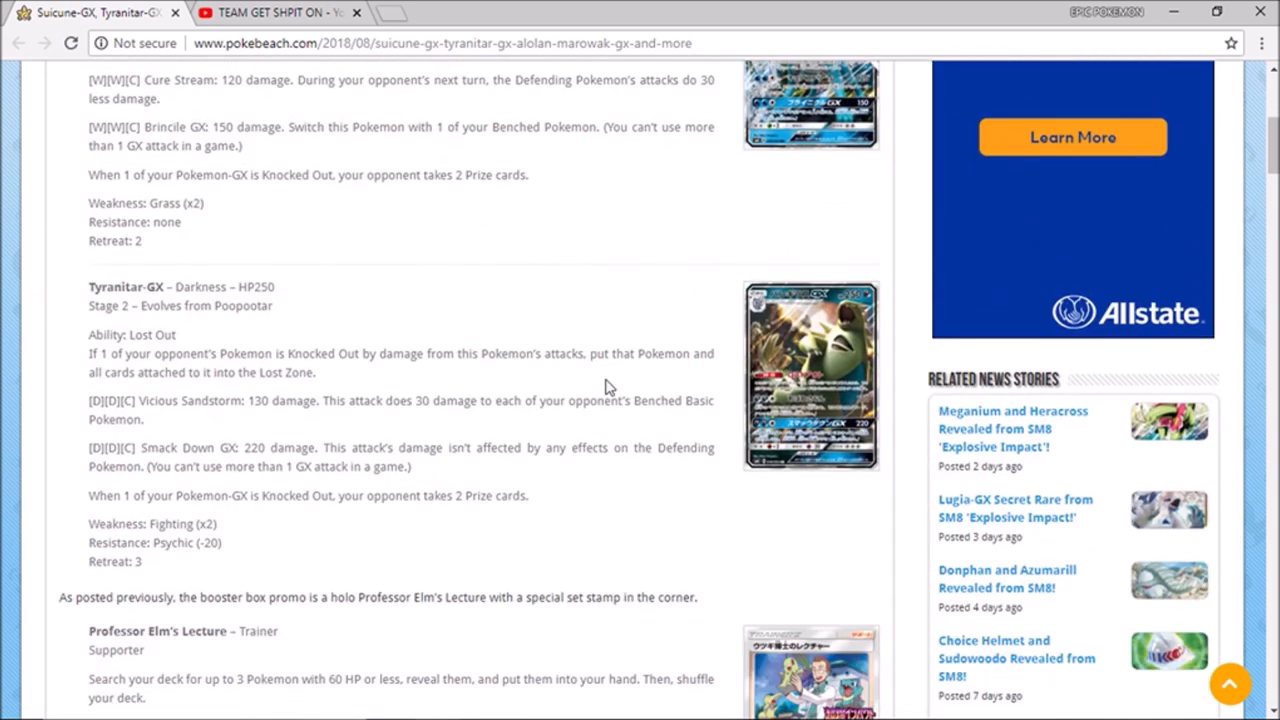
- Scroll to Professor Elm's Lecture, enlarge its promo card, then scroll back up slightly
{"action": "scroll", "scroll_direction": "down", "scroll_amount": 3}
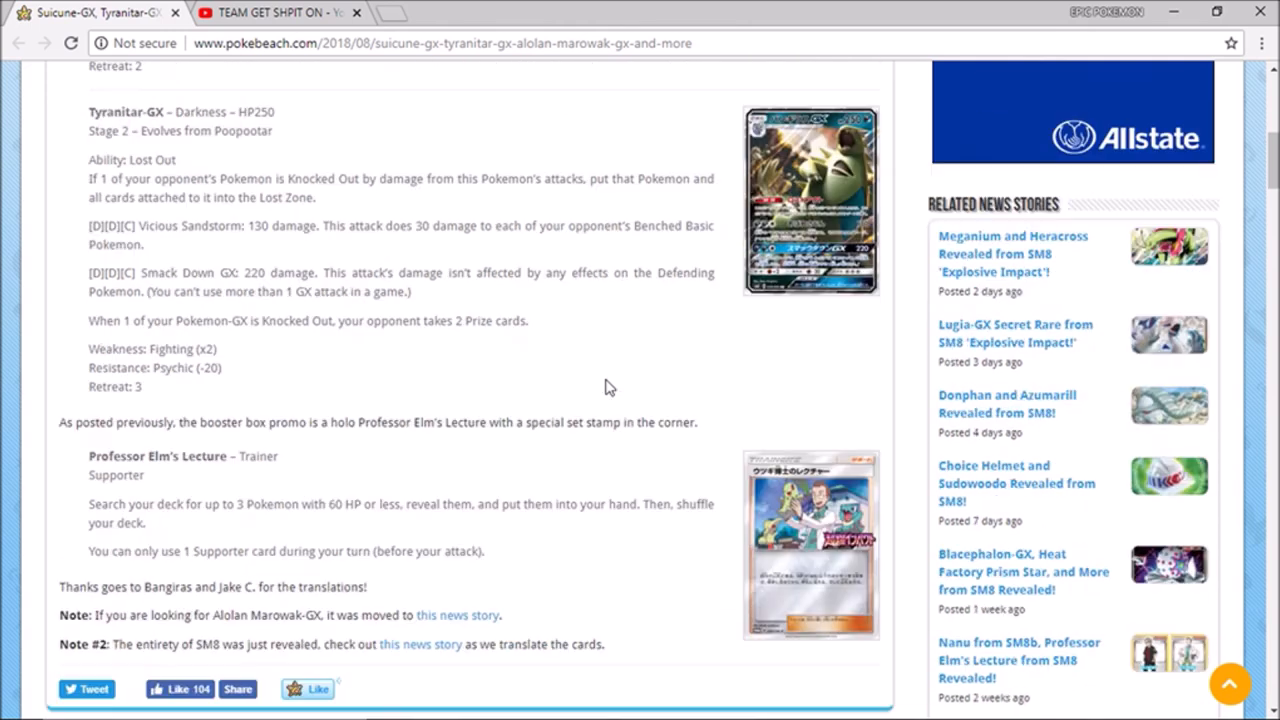
{"action": "scroll", "scroll_direction": "down", "scroll_amount": 3}
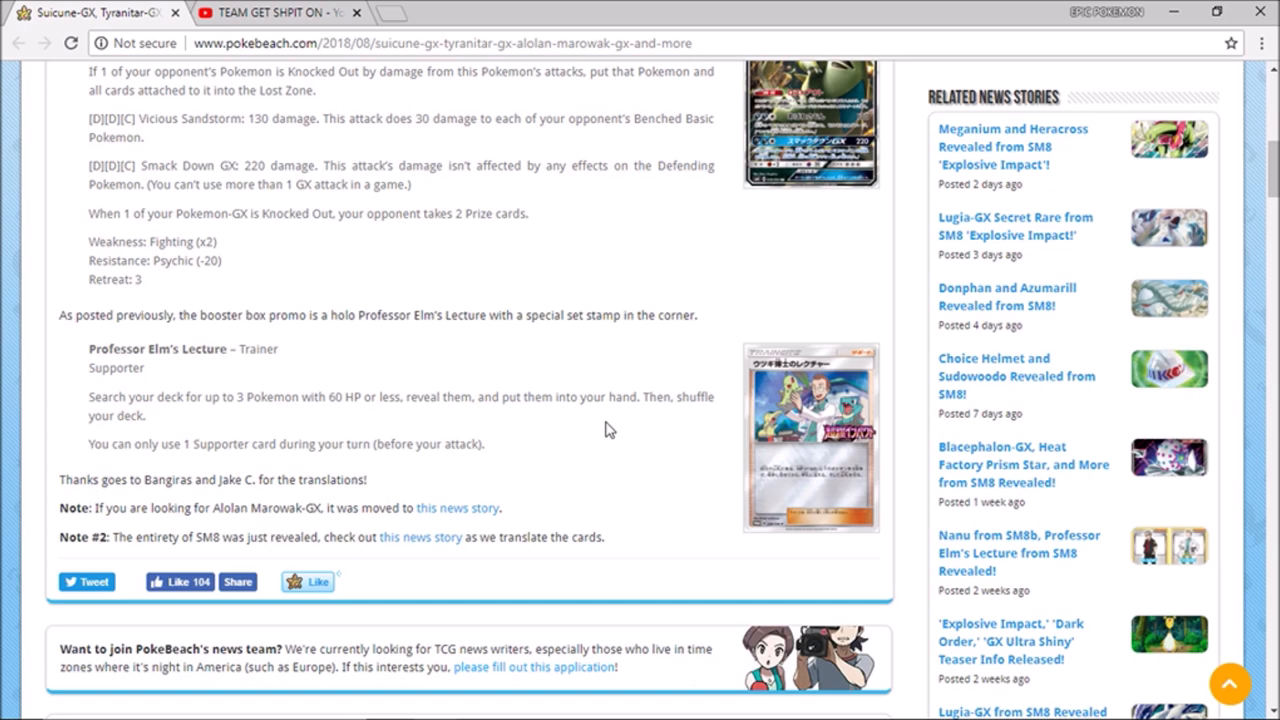
{"action": "mouse_move", "coordinate": [505, 478]}
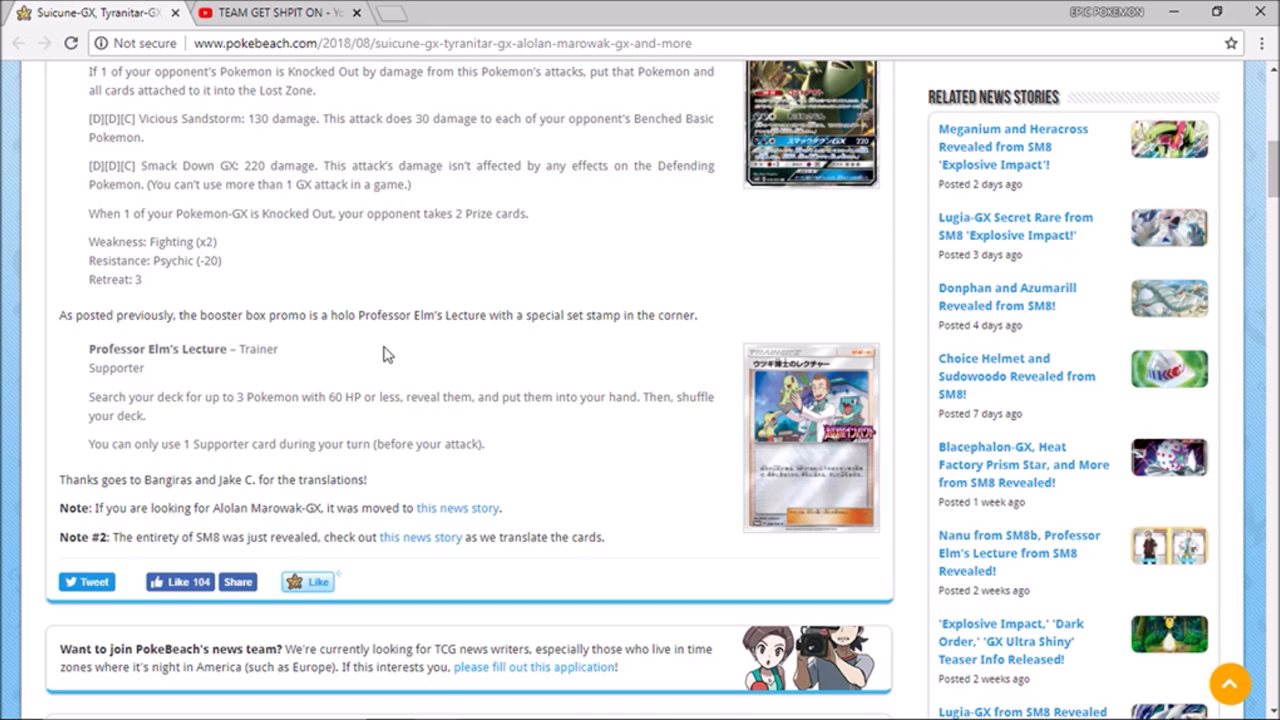
{"action": "mouse_move", "coordinate": [279, 354]}
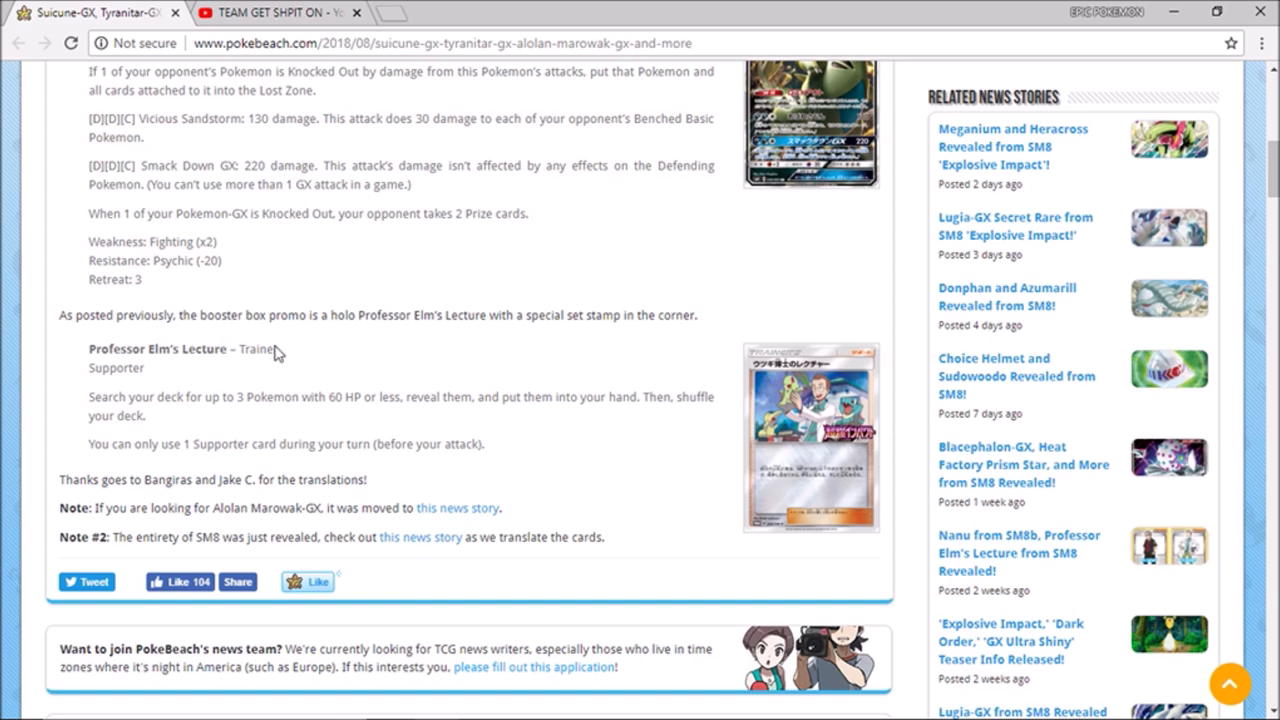
{"action": "mouse_move", "coordinate": [345, 361]}
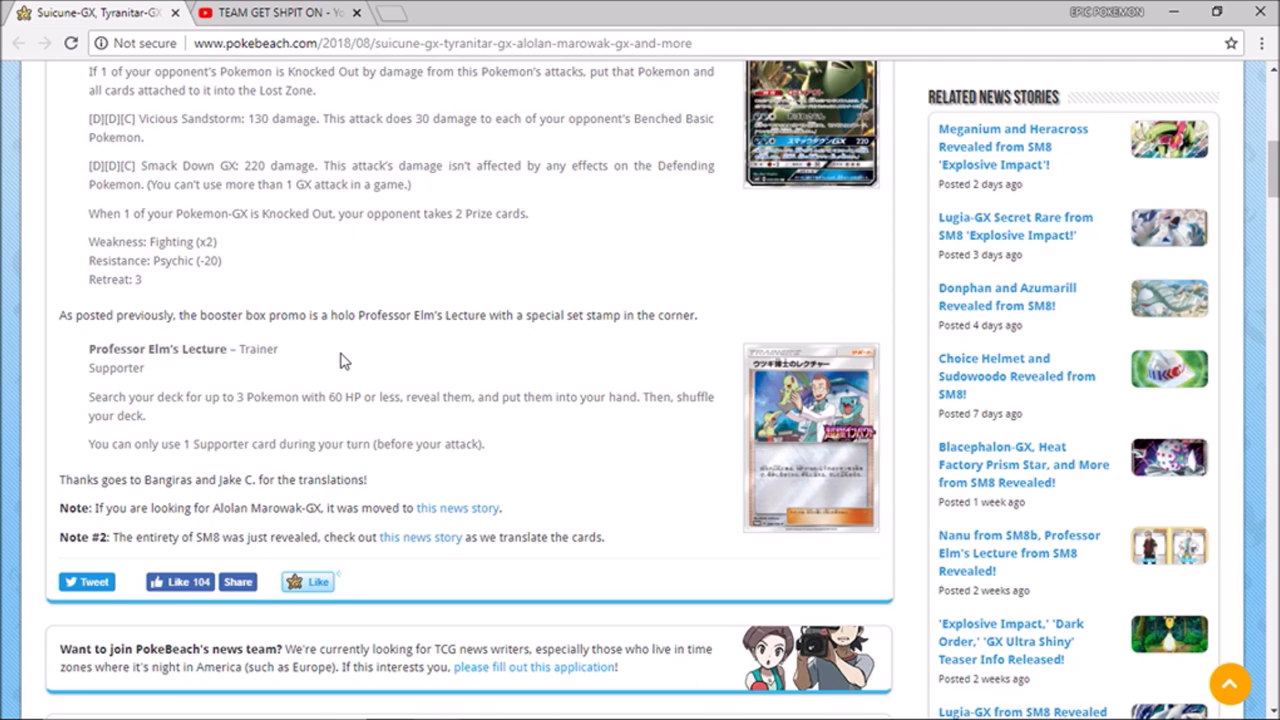
{"action": "mouse_move", "coordinate": [759, 438]}
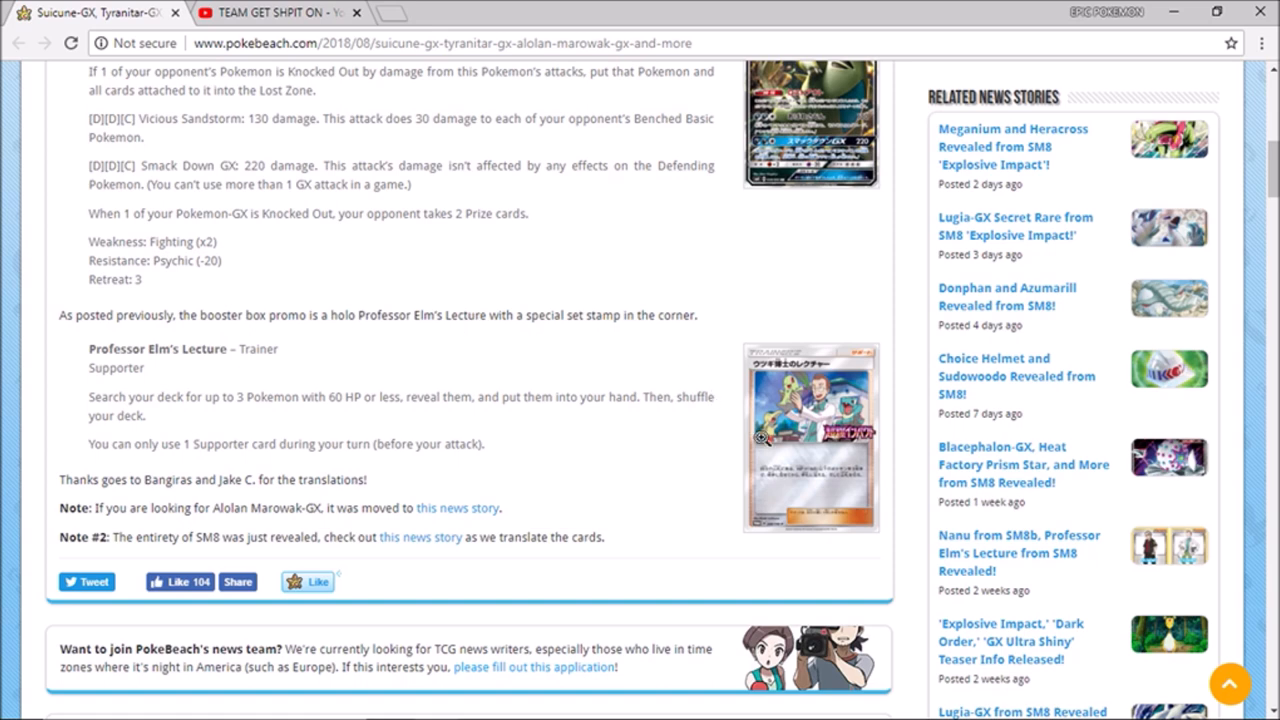
{"action": "left_click", "coordinate": [810, 437]}
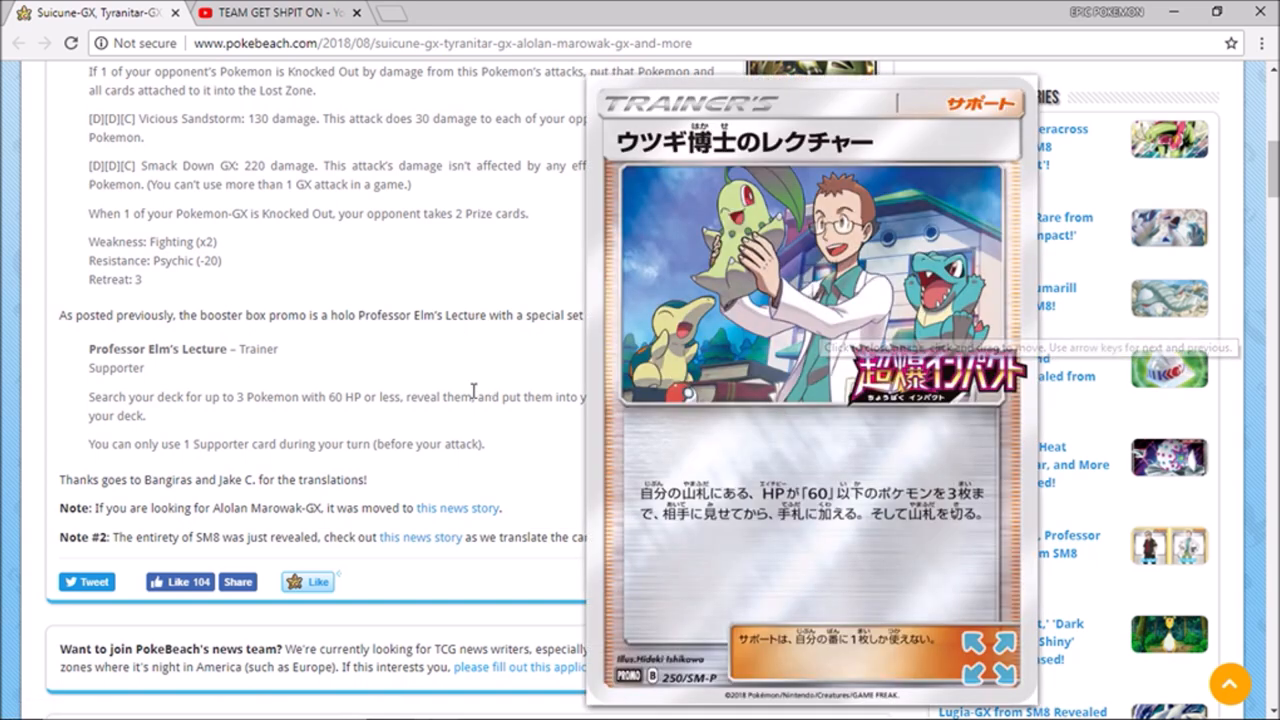
{"action": "mouse_move", "coordinate": [903, 309]}
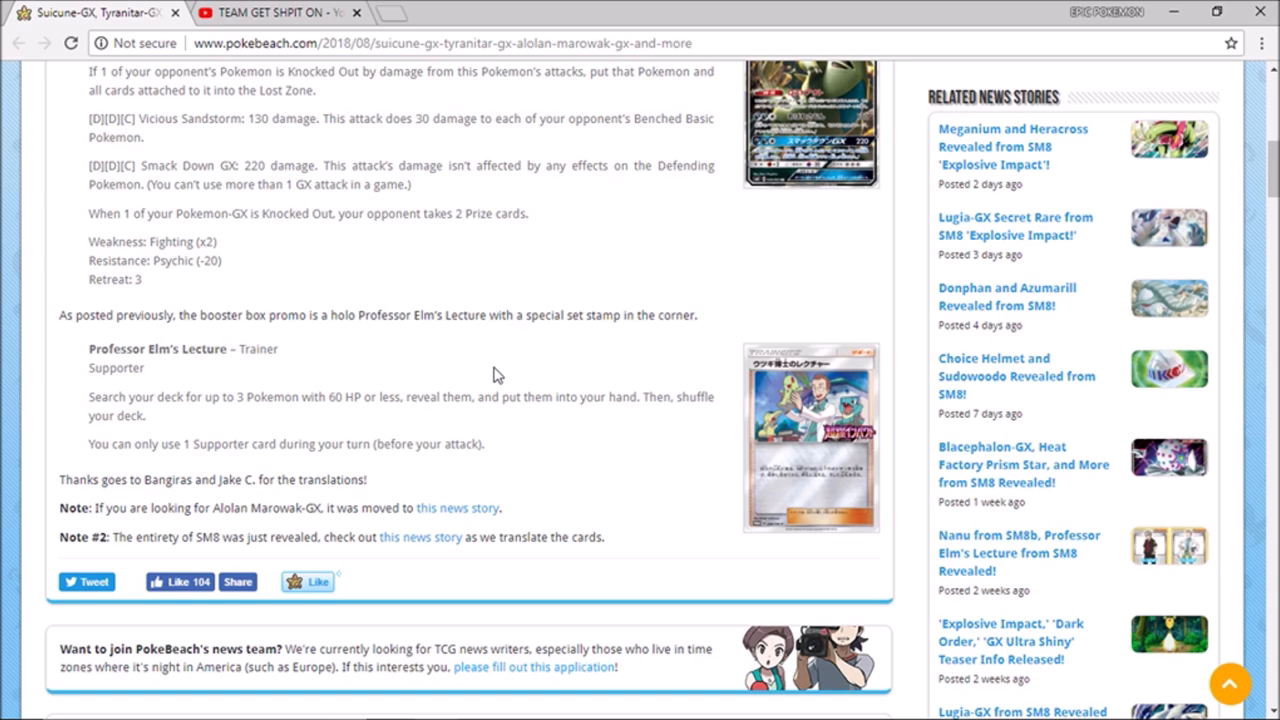
{"action": "scroll", "scroll_direction": "up", "scroll_amount": 3}
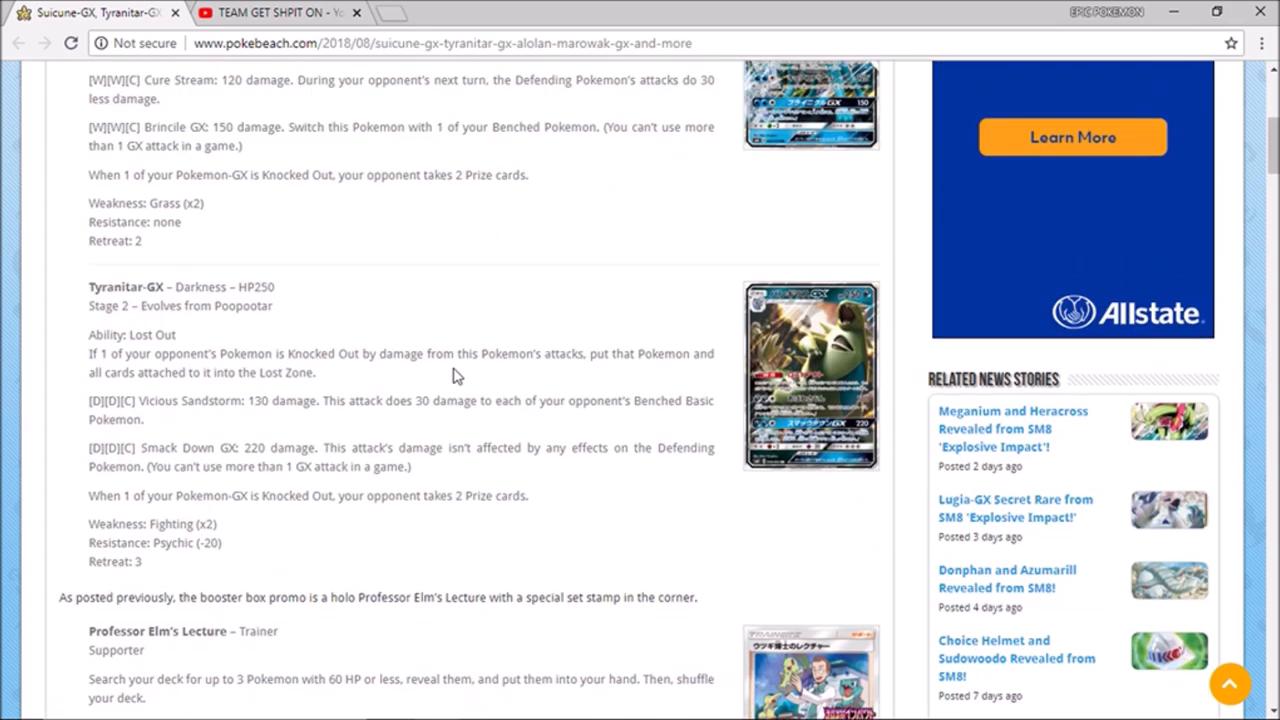
{"action": "scroll", "scroll_direction": "down", "scroll_amount": 3}
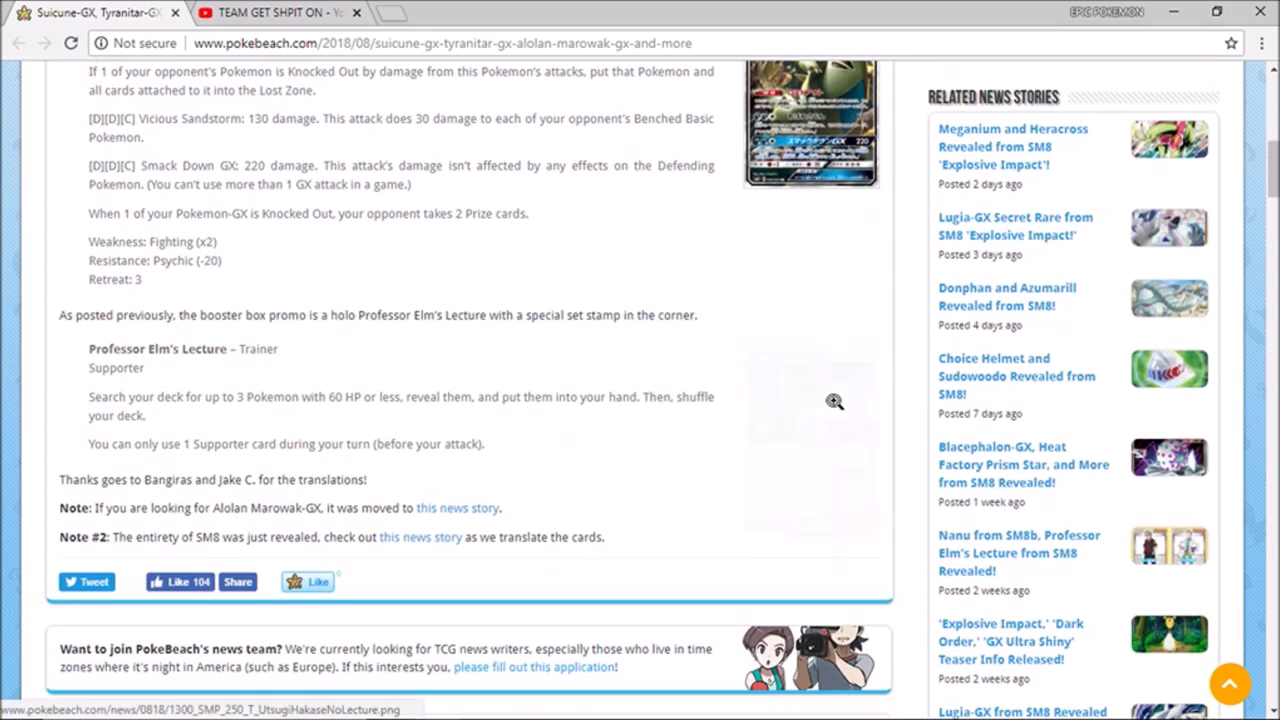
{"action": "left_click", "coordinate": [835, 401]}
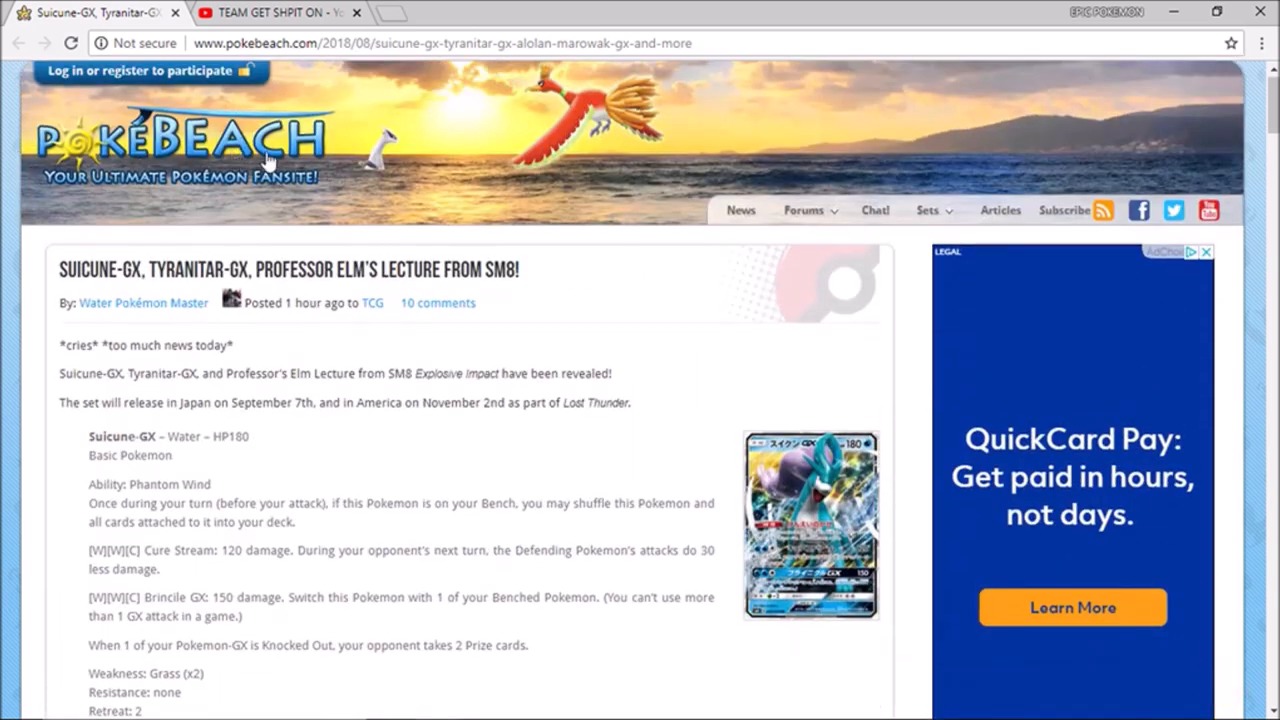
{"action": "scroll", "scroll_direction": "down", "scroll_amount": 3}
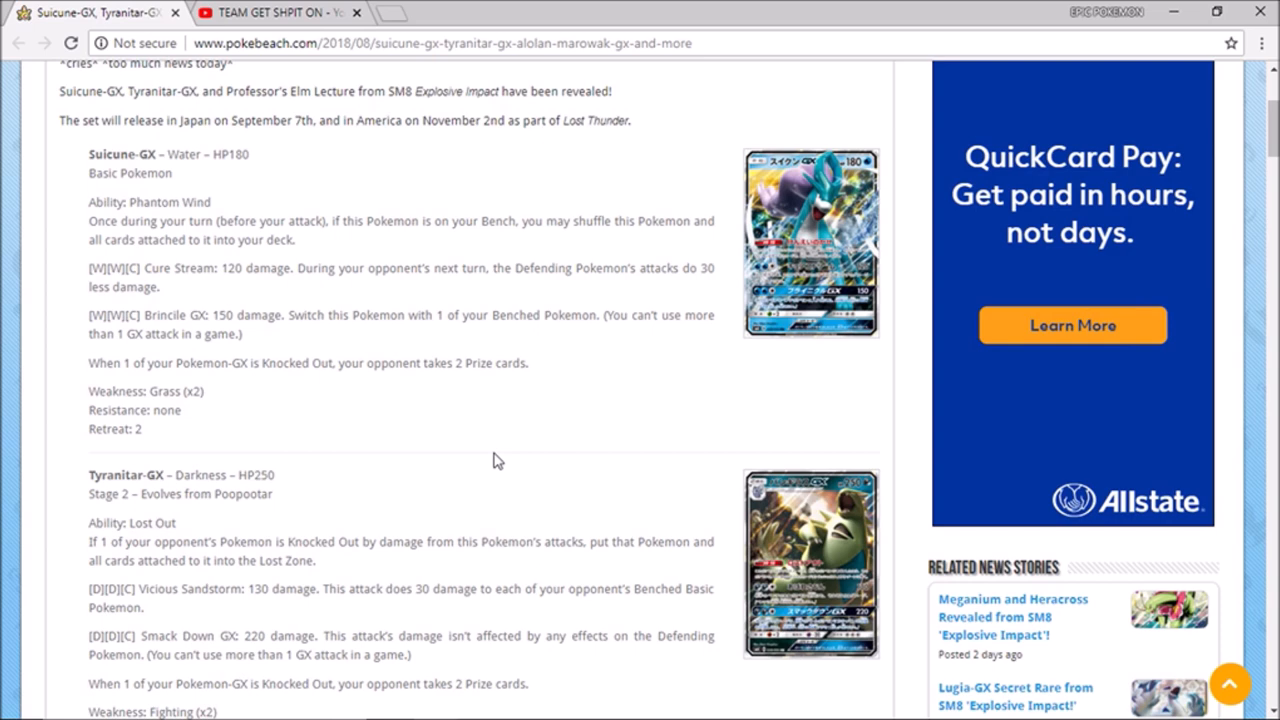
{"action": "scroll", "scroll_direction": "down", "scroll_amount": 3}
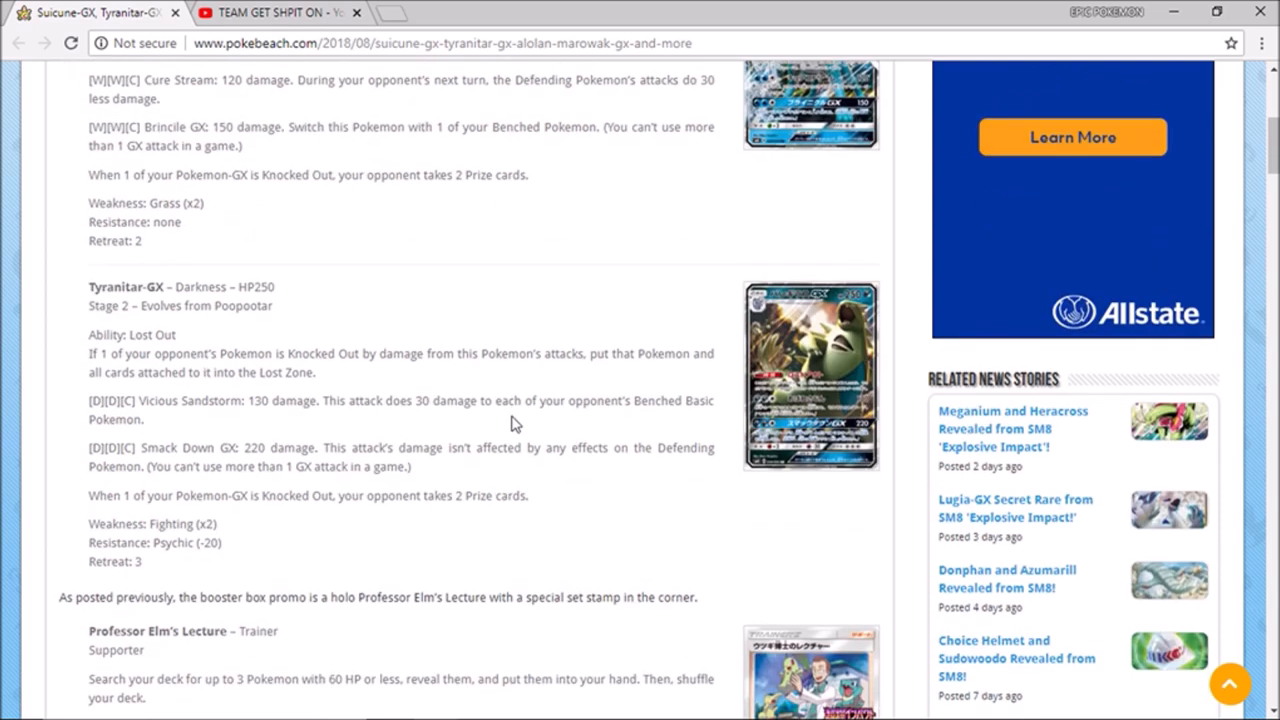
{"action": "scroll", "scroll_direction": "down", "scroll_amount": 3}
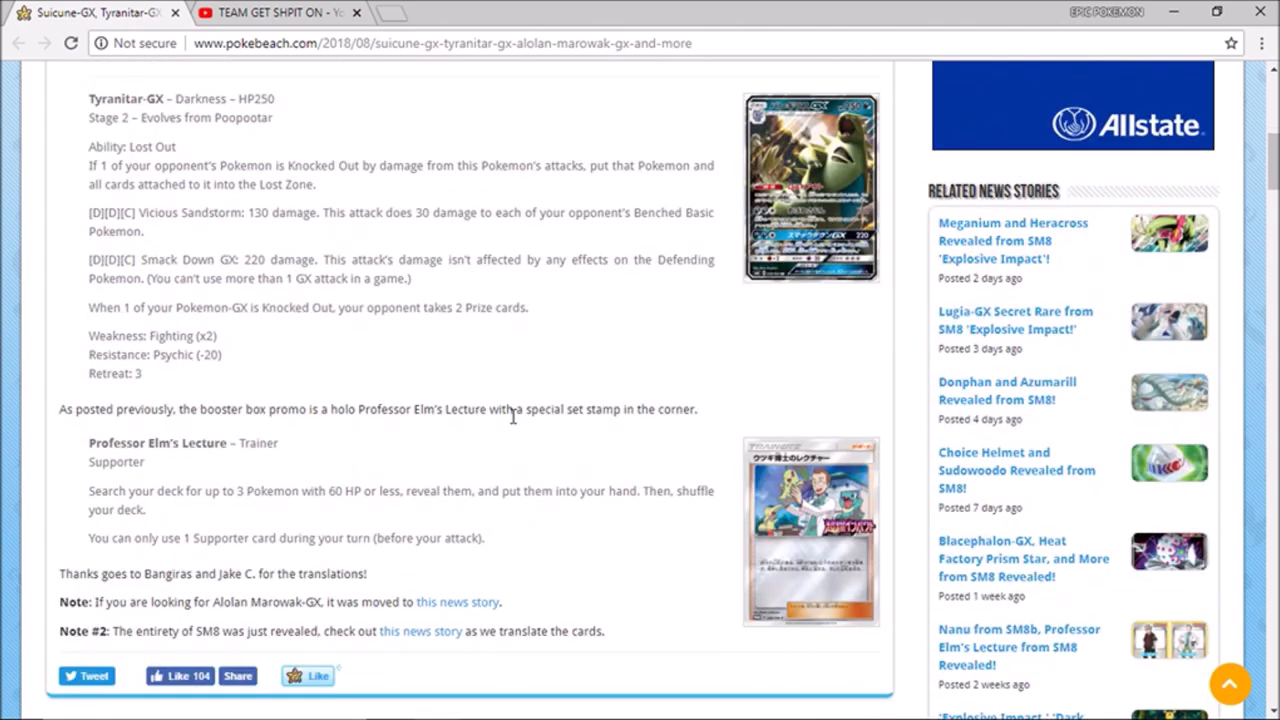